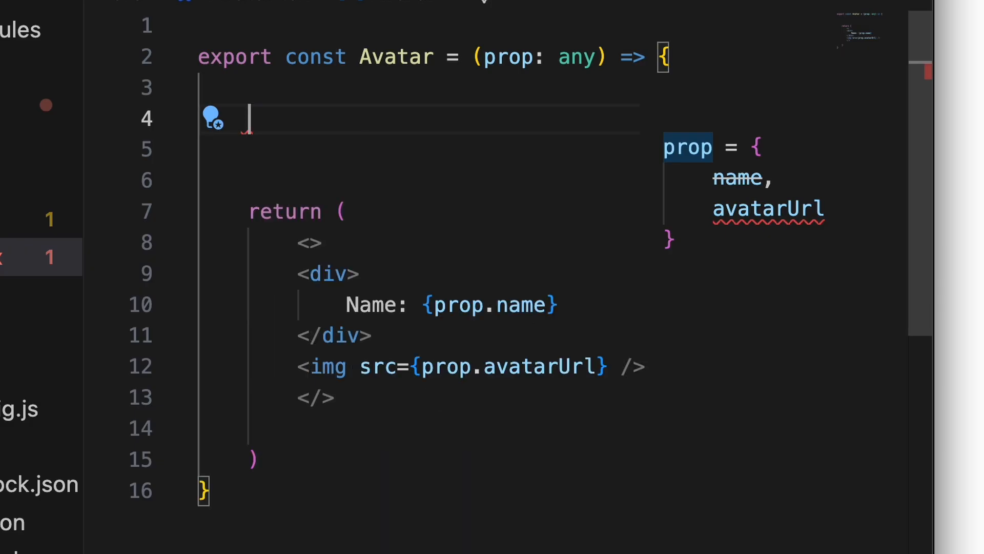
Add 'const {name, avatarUrl} = prop;' on line 4 of the Avatar component.
text(const {)
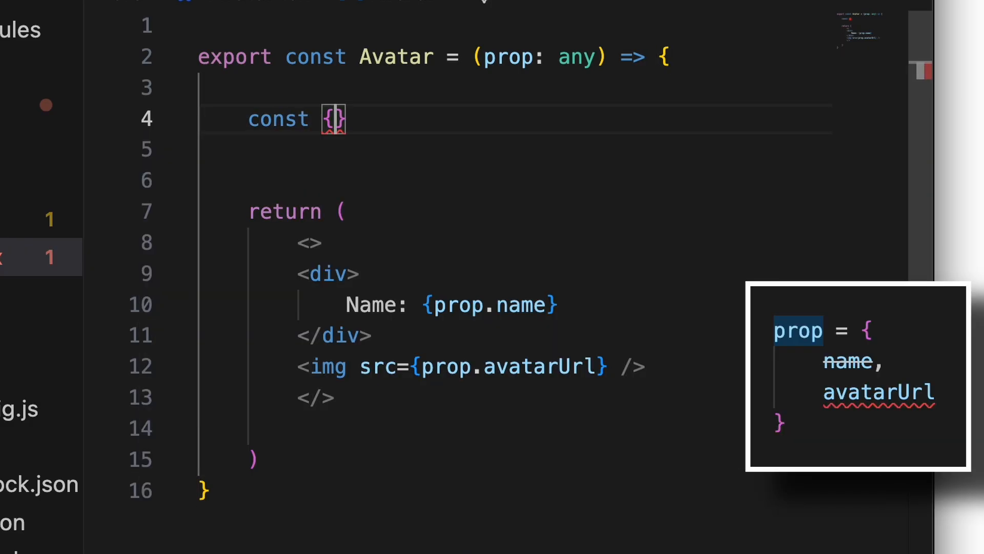
text(name)
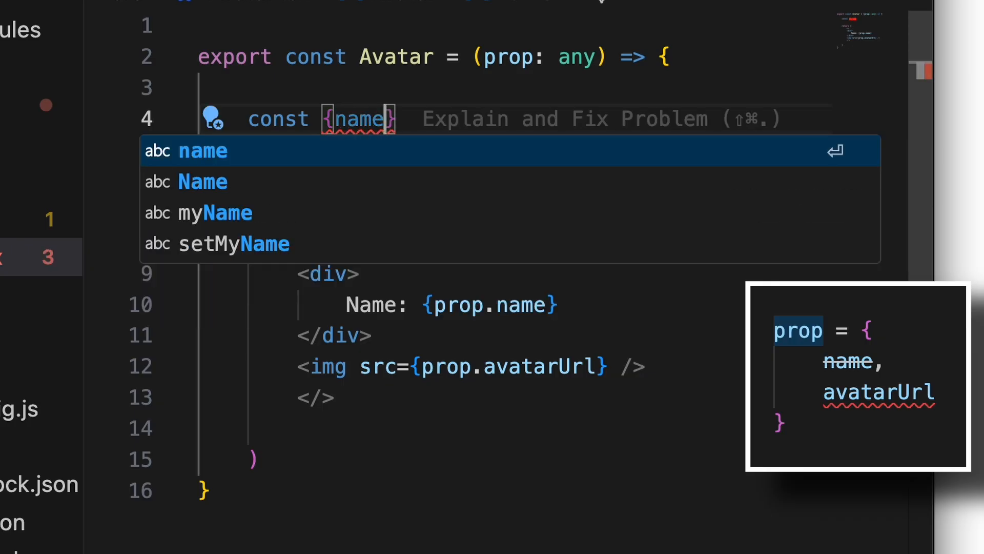
key(Backspace)
text(, )
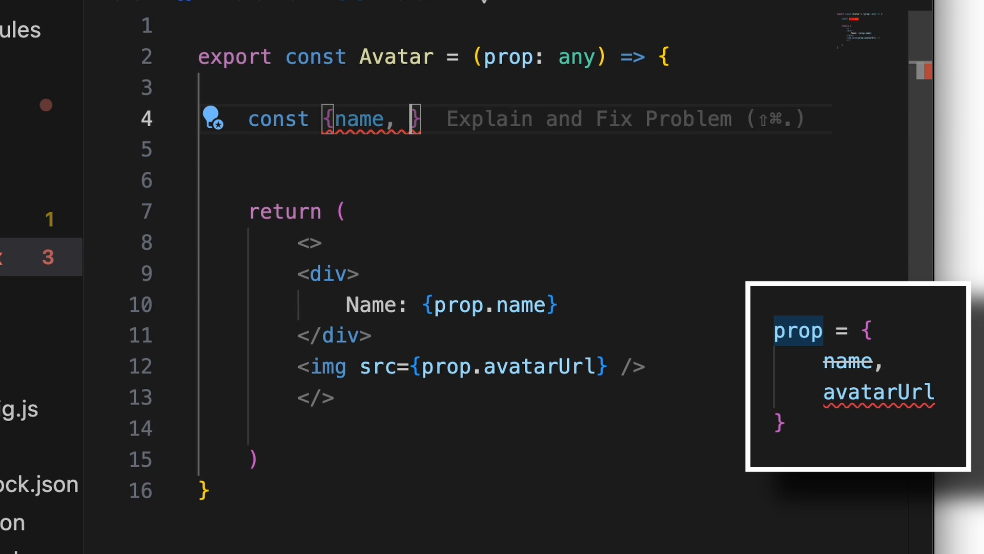
text(avat)
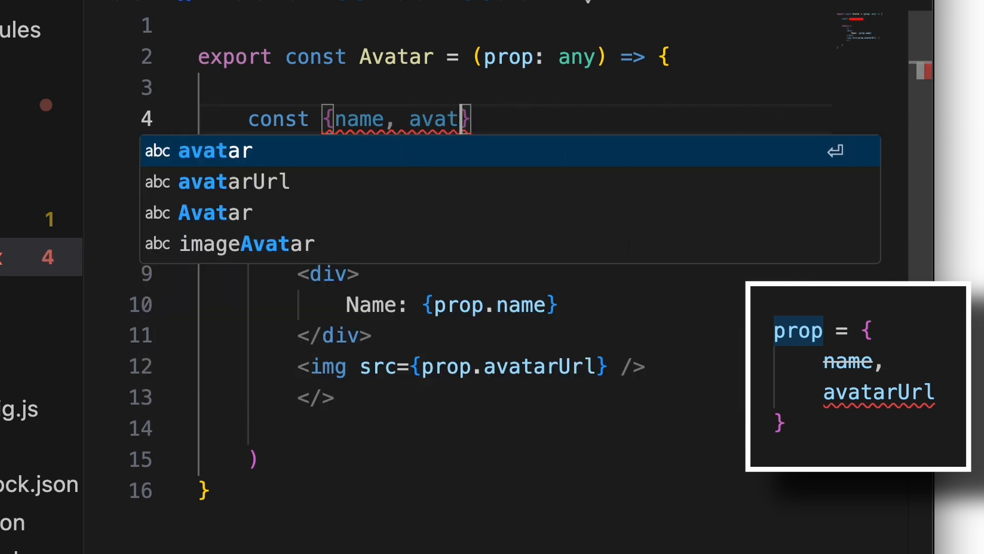
key(Tab)
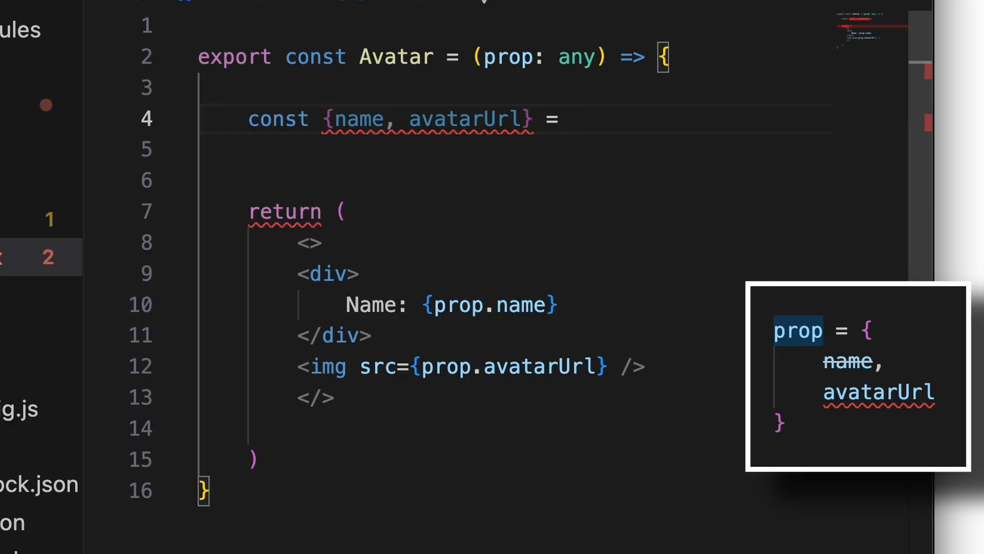
text(prop;)
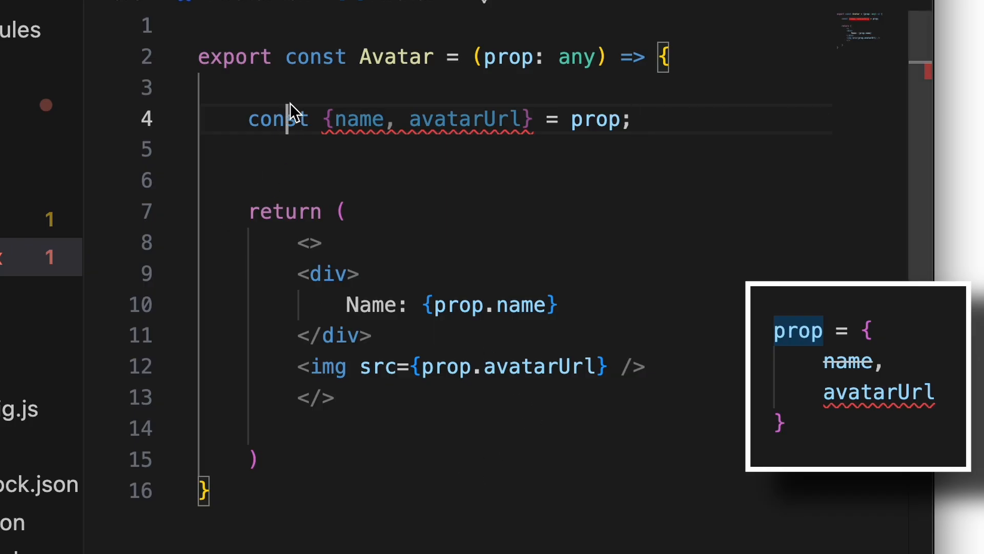
Add a '//Destructuring' comment line above the const statement.
key(Enter)
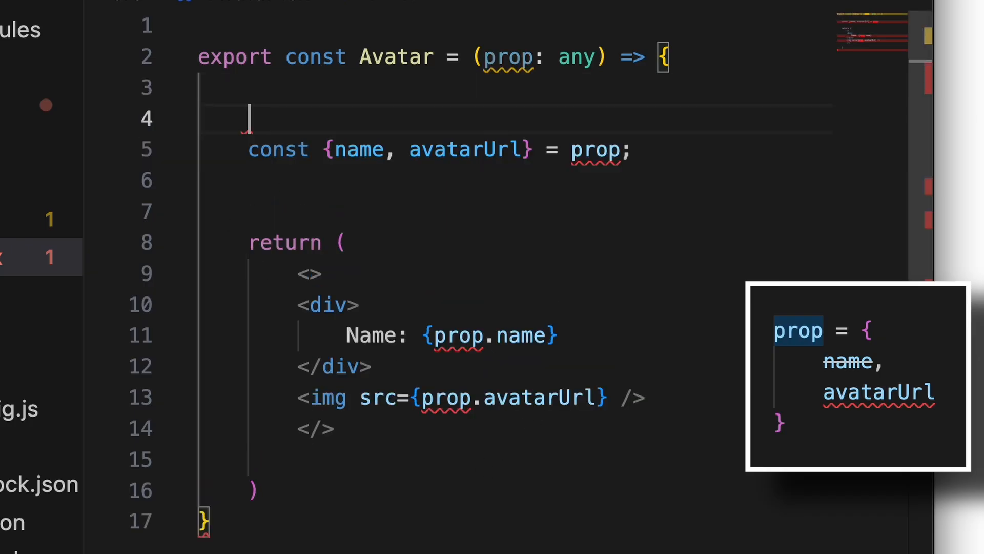
text(//Destruc)
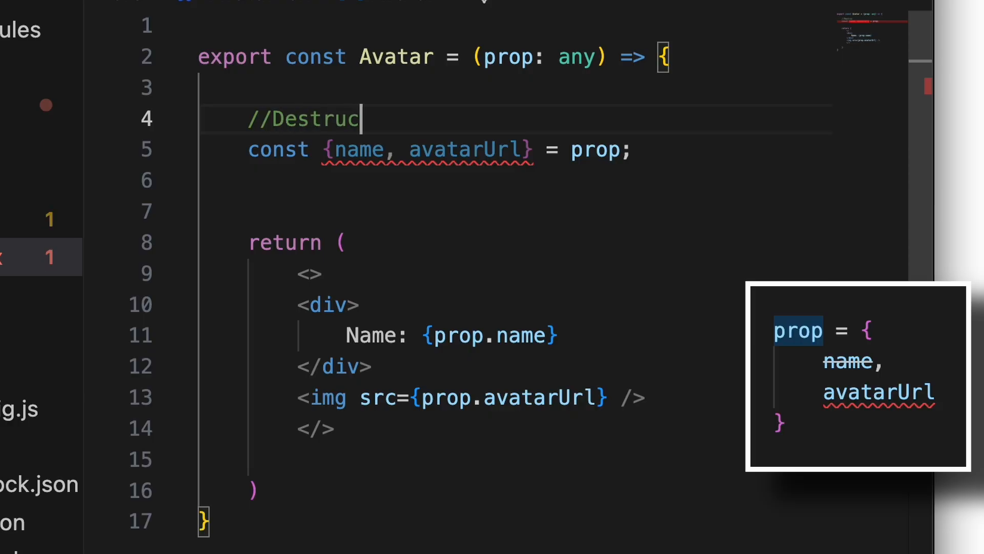
text(turing)
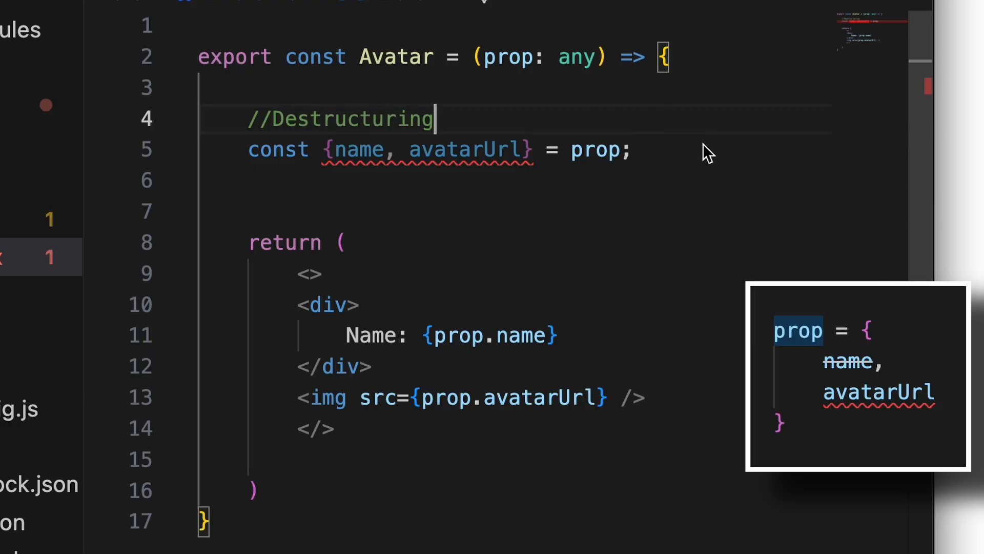
mouse_move(444, 221)
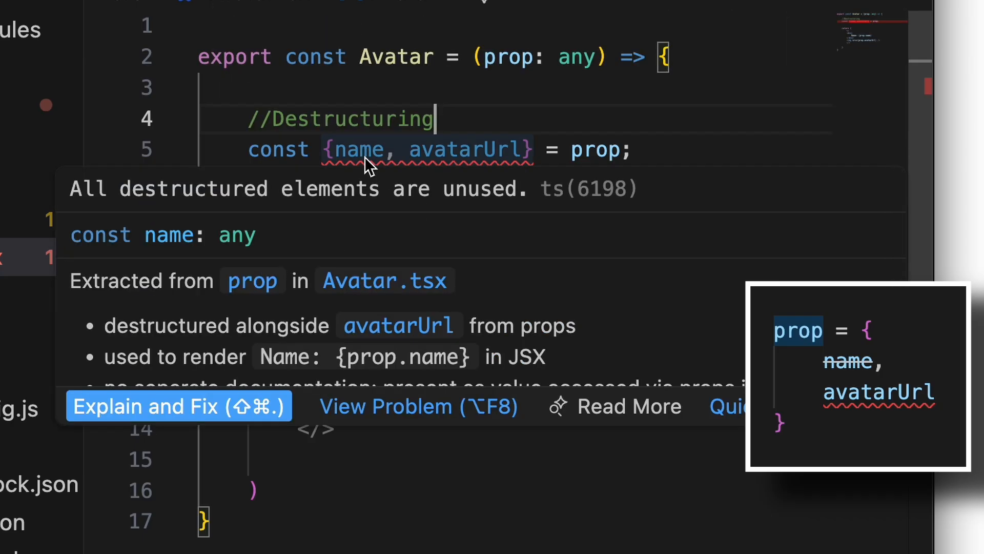
mouse_move(116, 199)
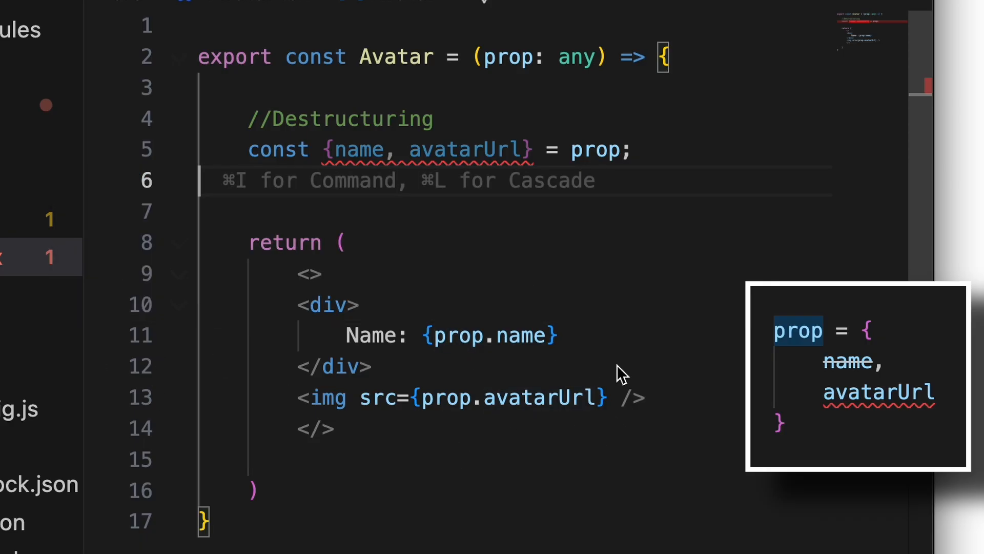
mouse_move(493, 431)
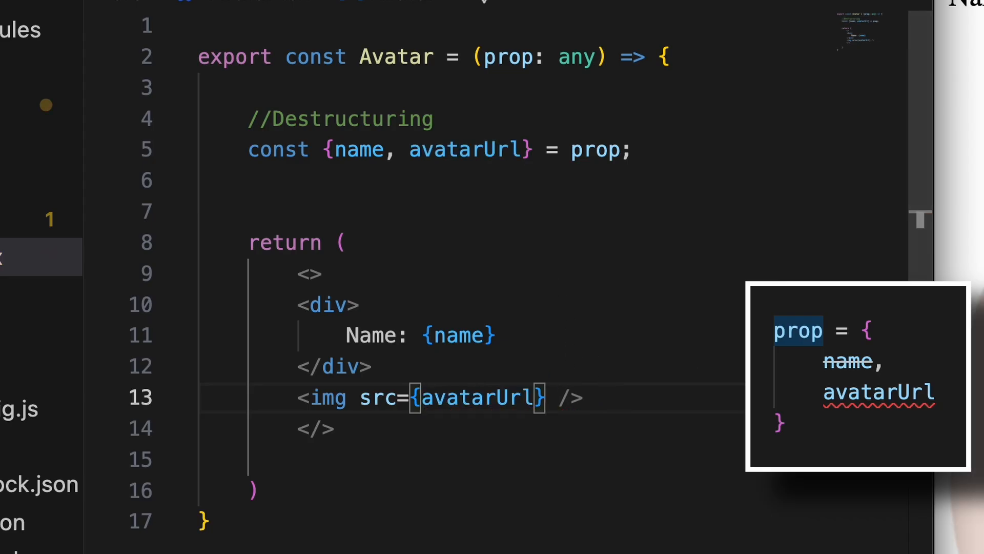
mouse_move(682, 419)
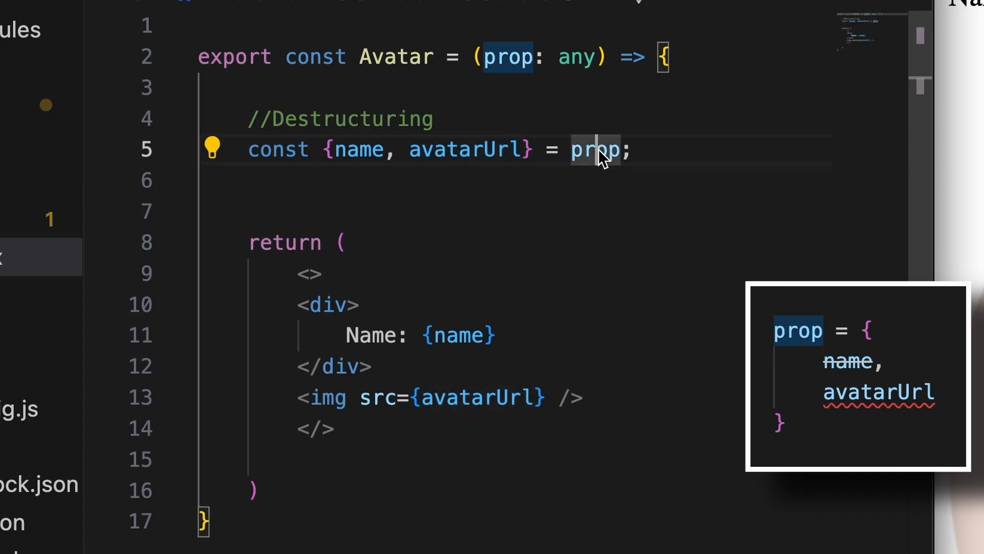
mouse_move(458, 335)
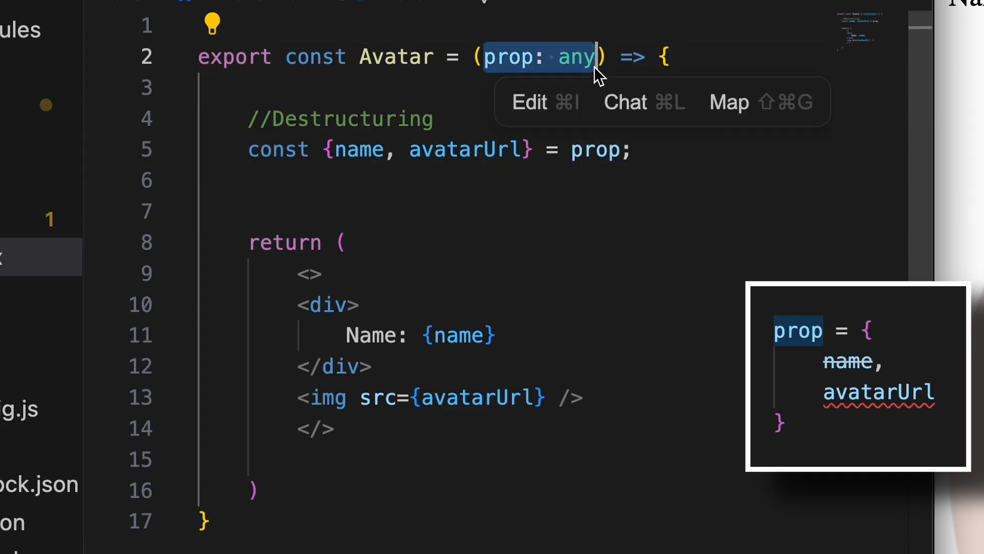
mouse_move(392, 433)
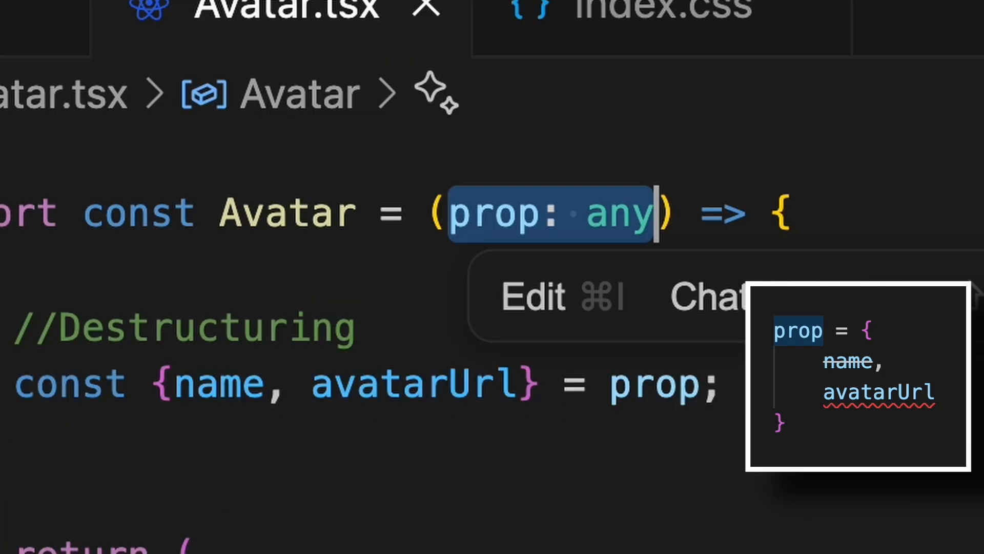
mouse_move(100, 358)
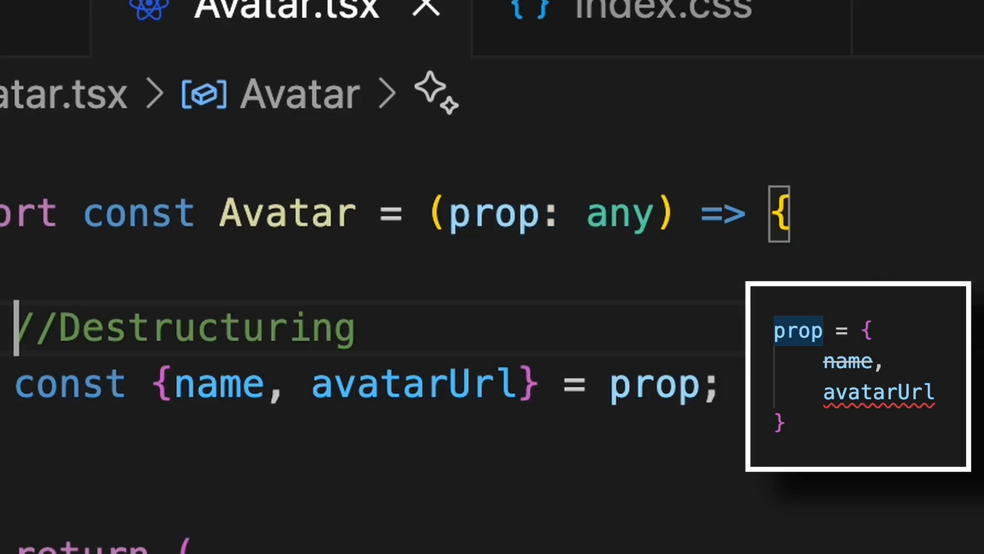
Replace the prop parameter with '{name, avatarUrl}' in the Avatar function signature.
double_click(655, 383)
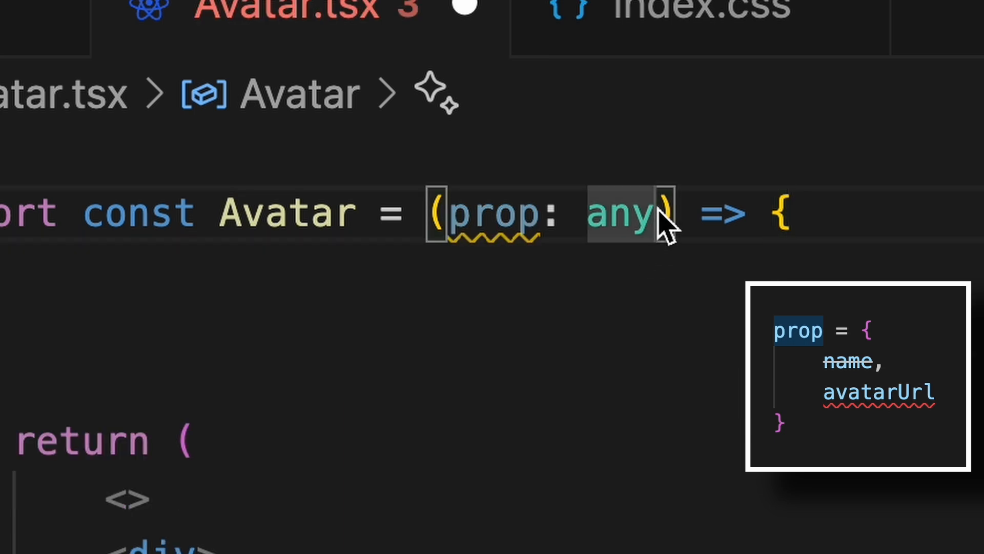
key(Delete)
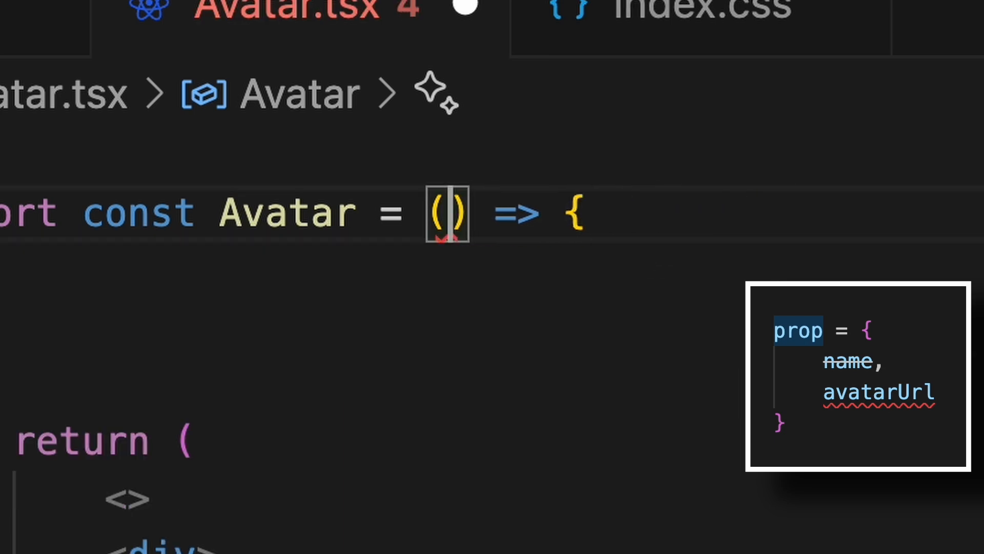
text({})
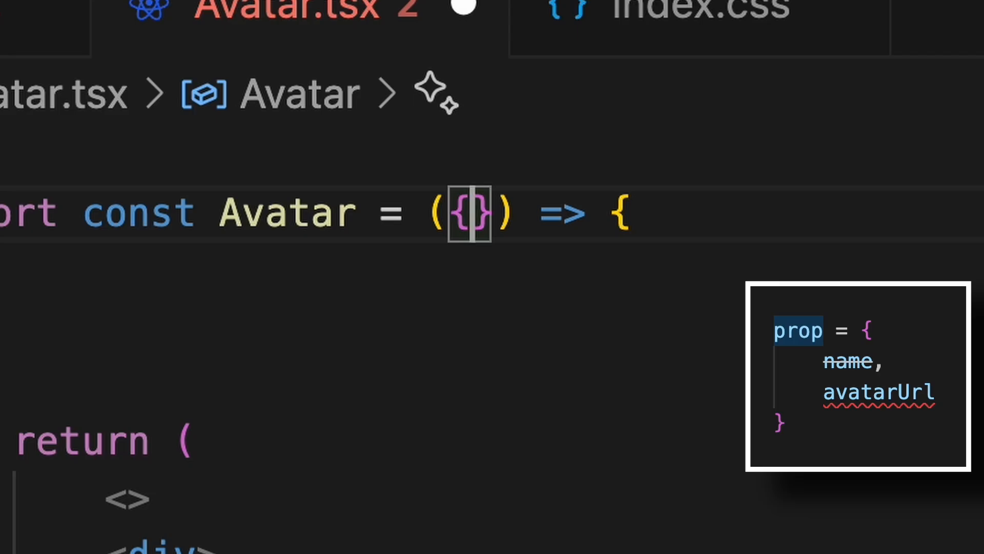
text(name,)
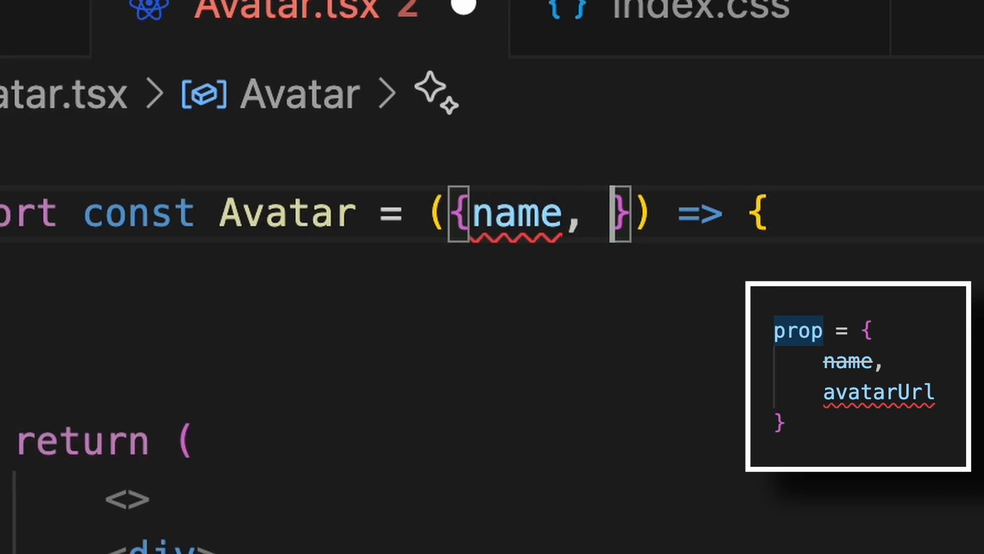
text(avatarUrl)
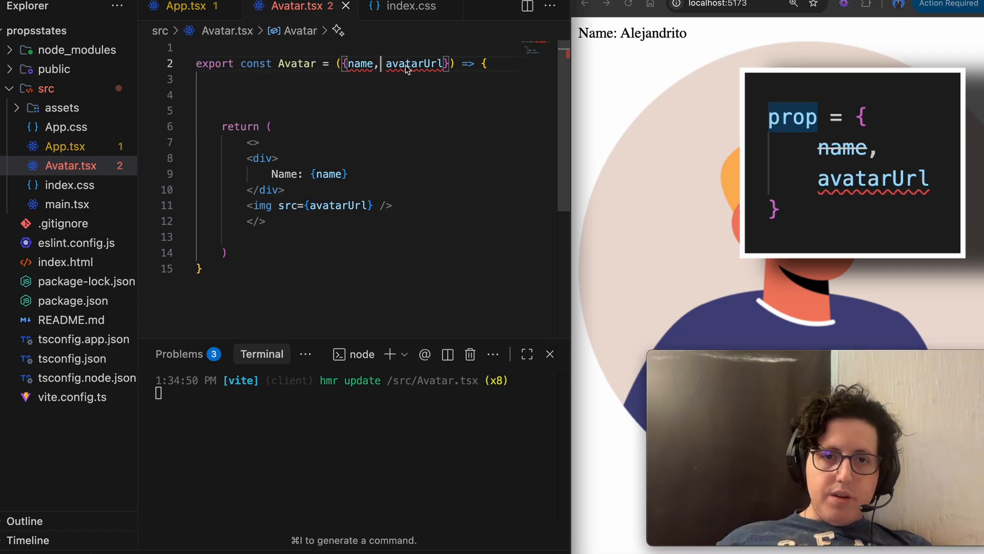
mouse_move(414, 63)
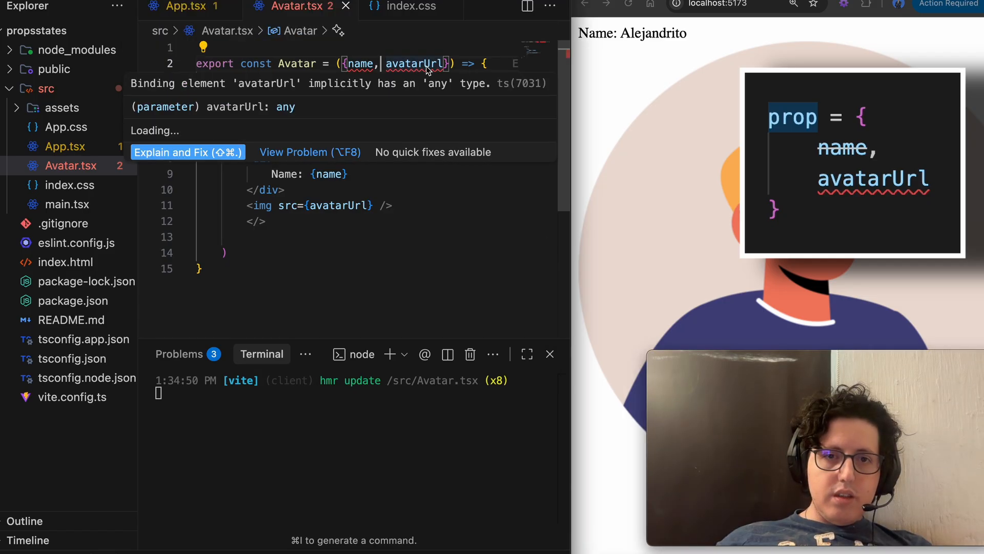